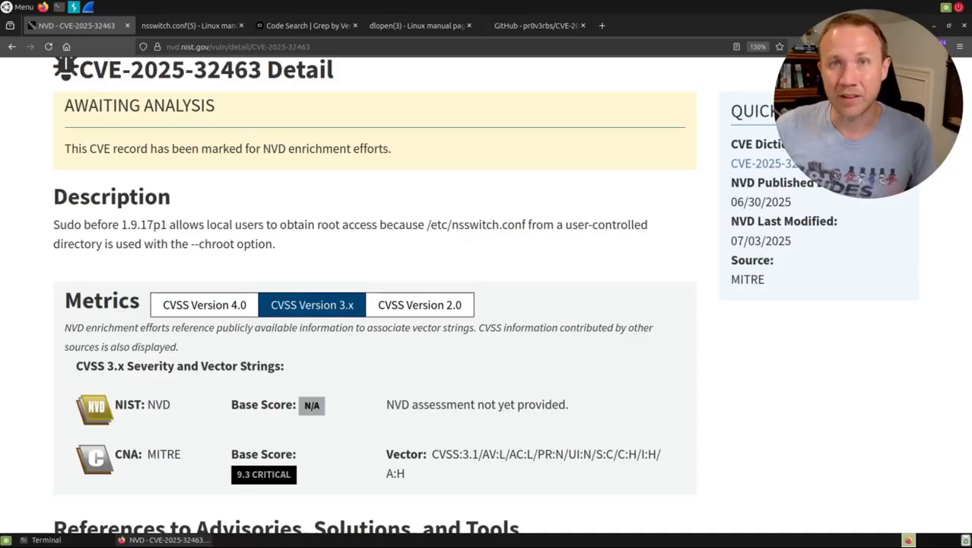
# - View the nsswitch.conf(5) man page's NAME and DESCRIPTION sections
pyautogui.click(183, 26)
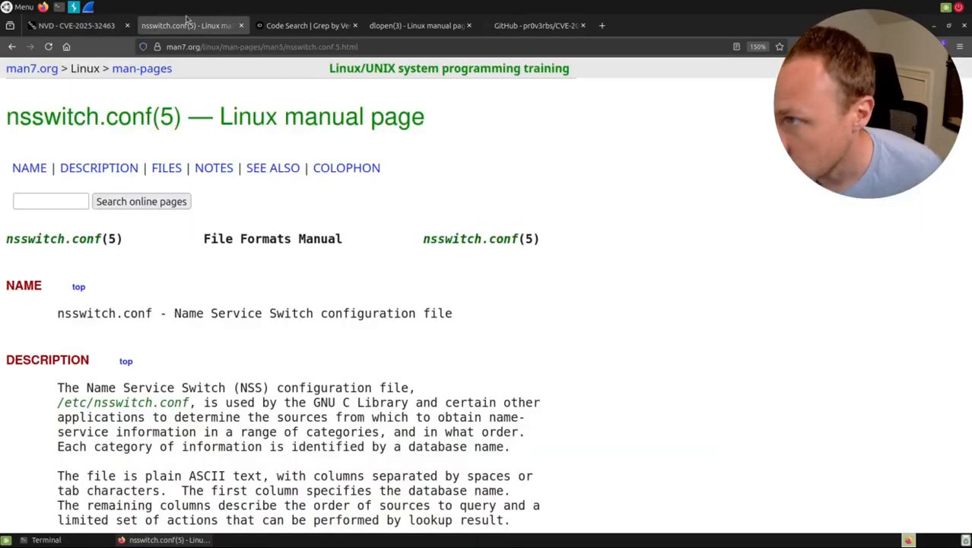
pyautogui.scroll(-3)
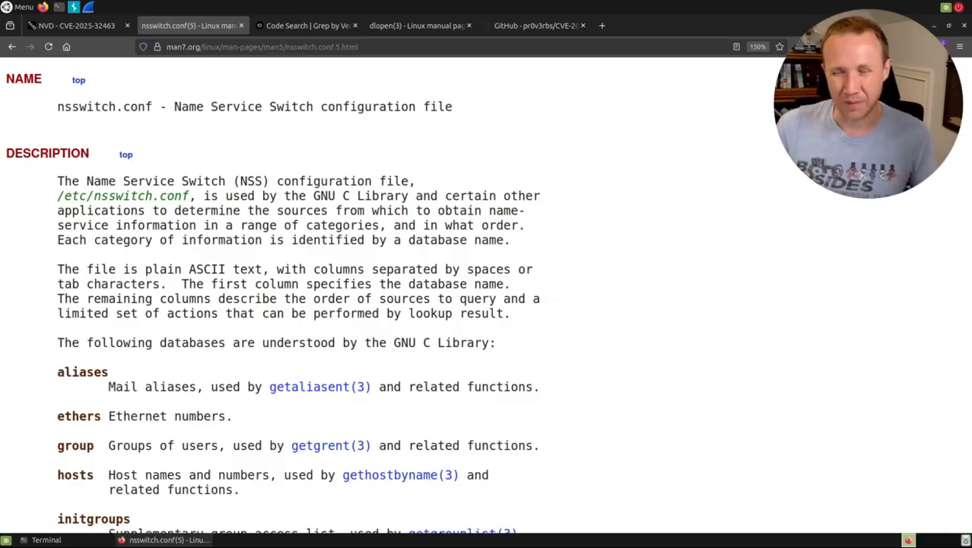
pyautogui.scroll(-3)
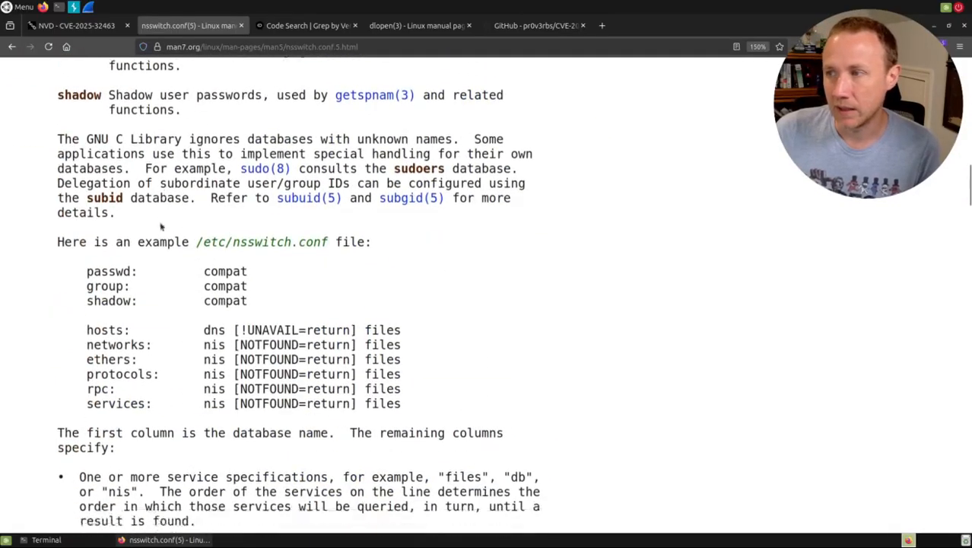
pyautogui.scroll(-3)
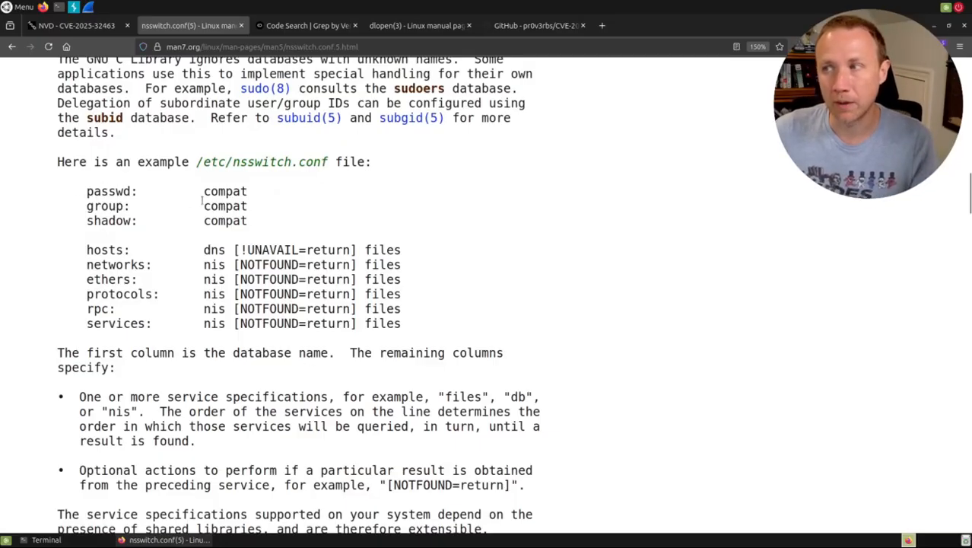
pyautogui.doubleClick(225, 191)
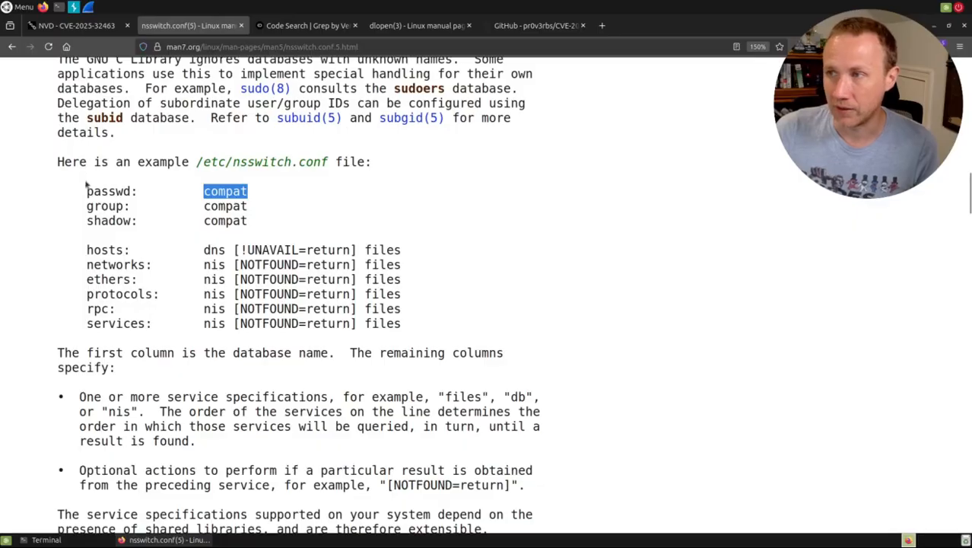
pyautogui.doubleClick(107, 191)
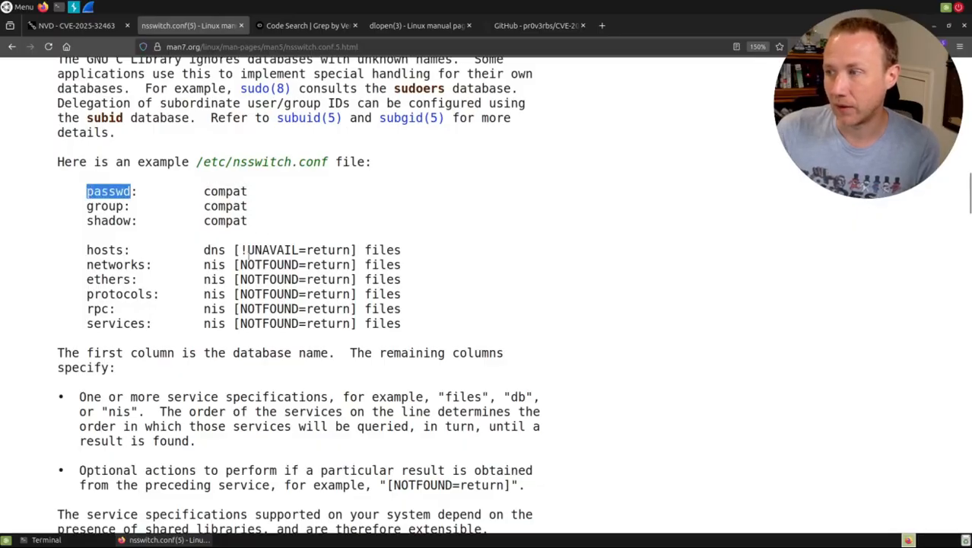
pyautogui.scroll(-3)
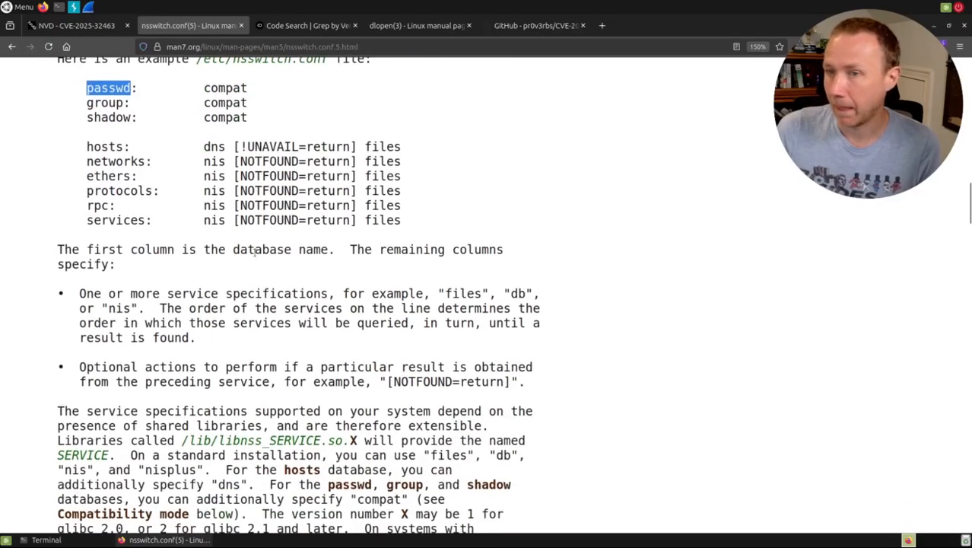
pyautogui.scroll(-3)
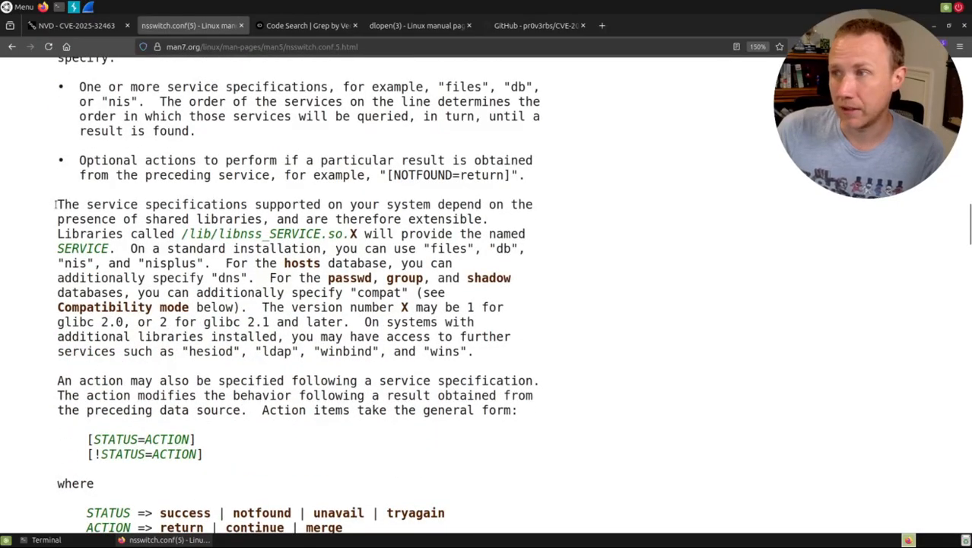
pyautogui.moveTo(58, 204); pyautogui.dragTo(297, 234)
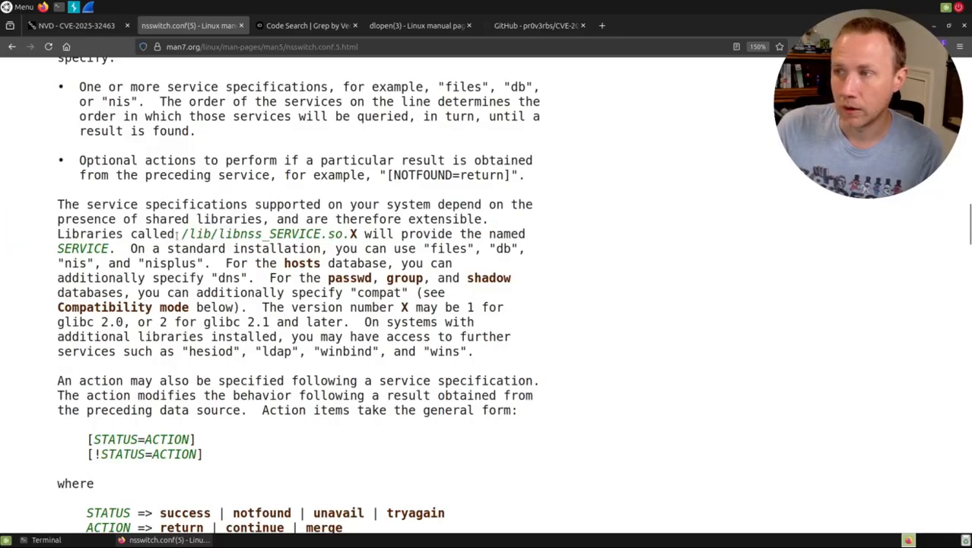
pyautogui.moveTo(180, 233); pyautogui.dragTo(278, 234)
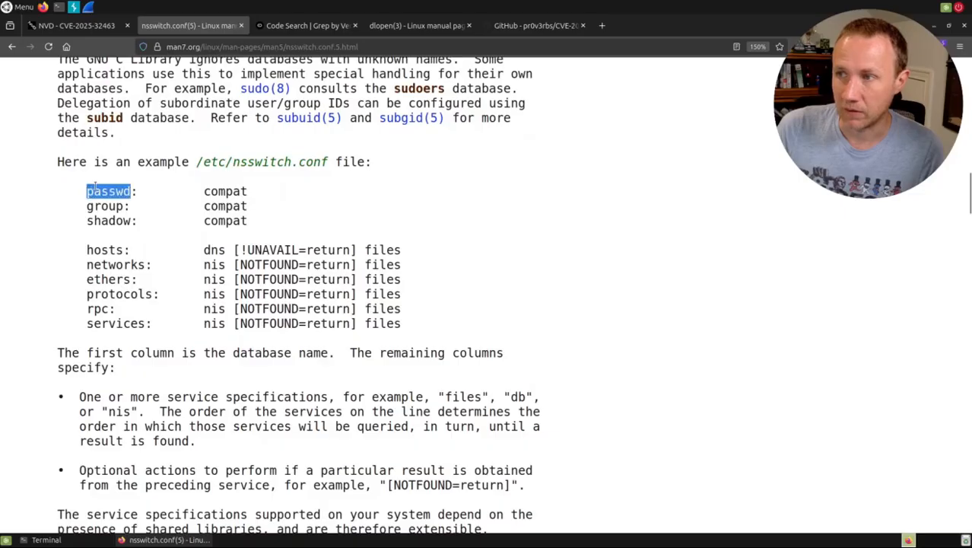
pyautogui.scroll(-3)
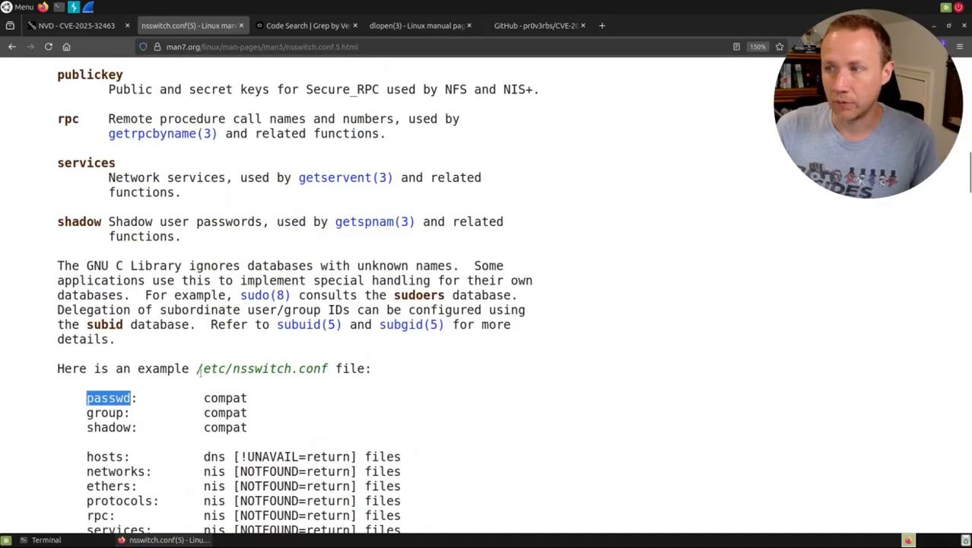
pyautogui.doubleClick(226, 398)
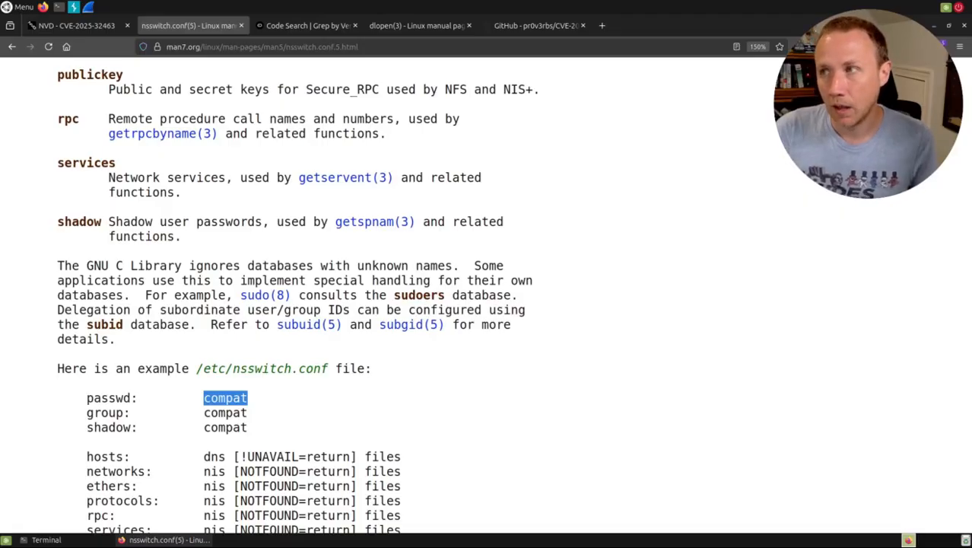
# - Run a grep.app code search for 'libnss_'
pyautogui.click(305, 25)
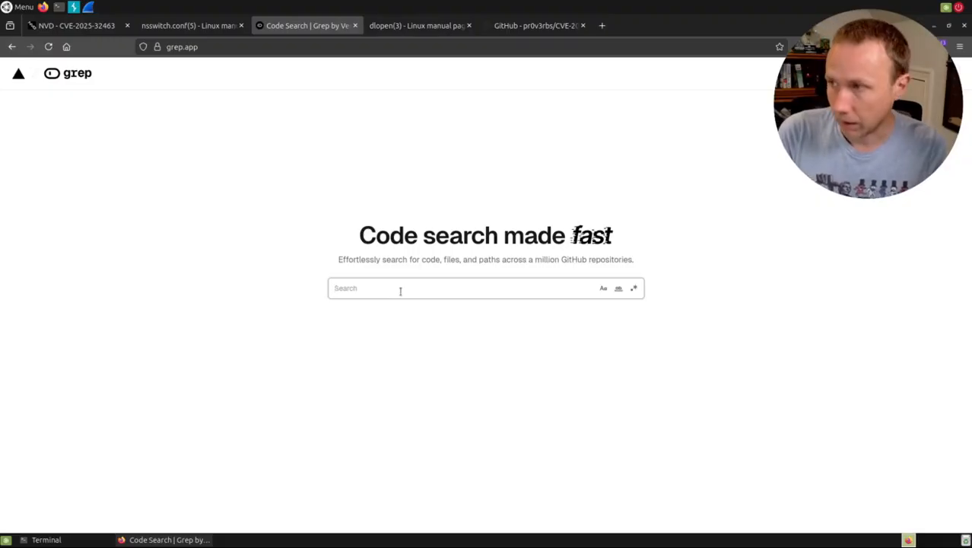
pyautogui.write('libnss_"')
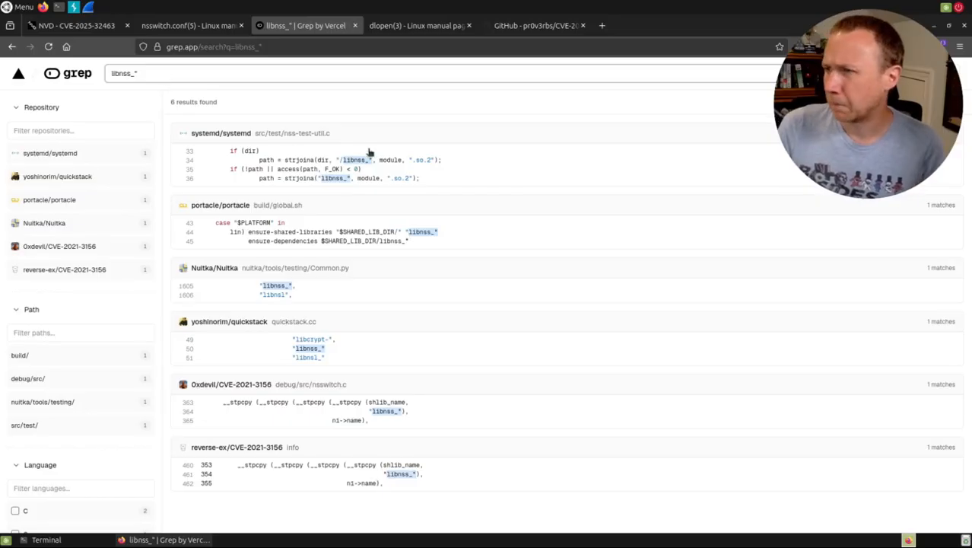
pyautogui.moveTo(244, 133)
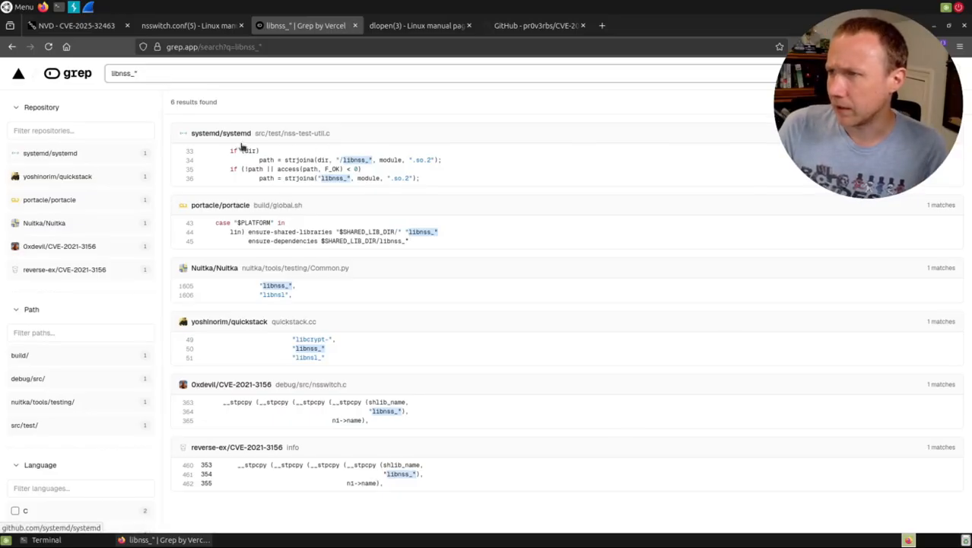
pyautogui.moveTo(304, 145)
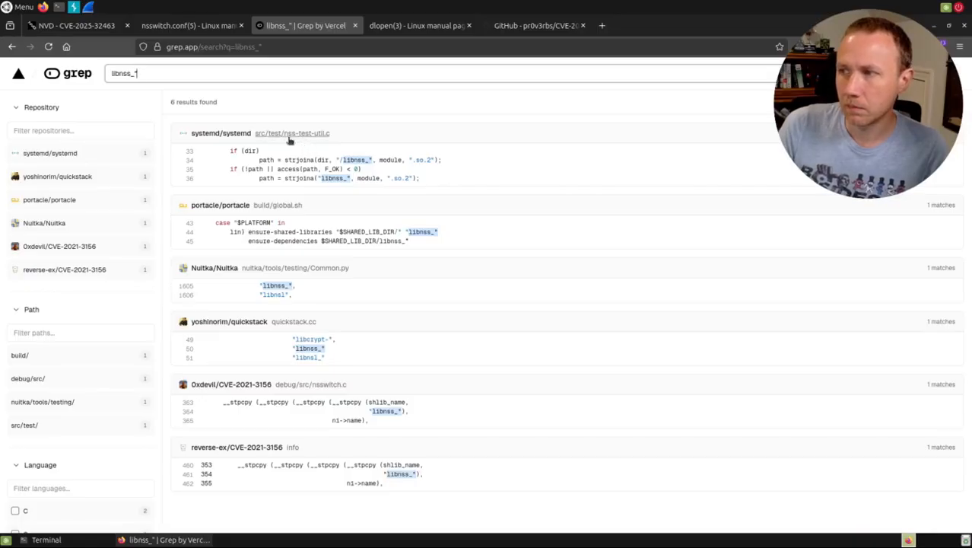
# - Open systemd's nss-test-util.c match and view the symbol references for 'module' and 'dlopen'
pyautogui.click(298, 133)
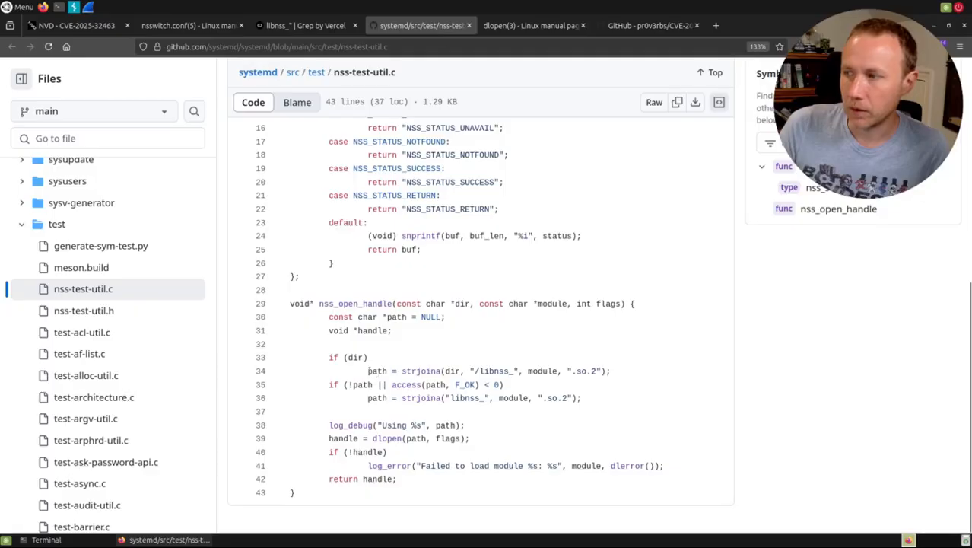
pyautogui.click(420, 370)
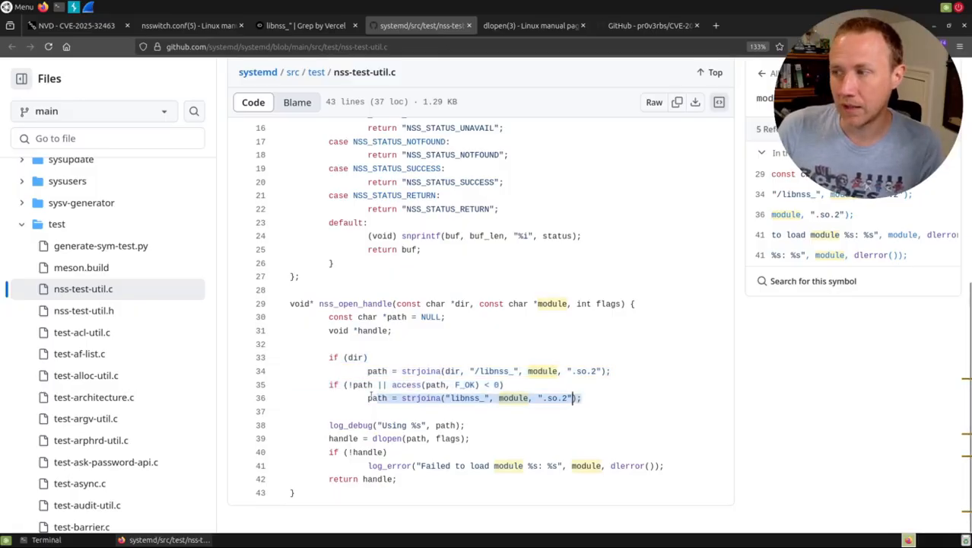
pyautogui.click(422, 398)
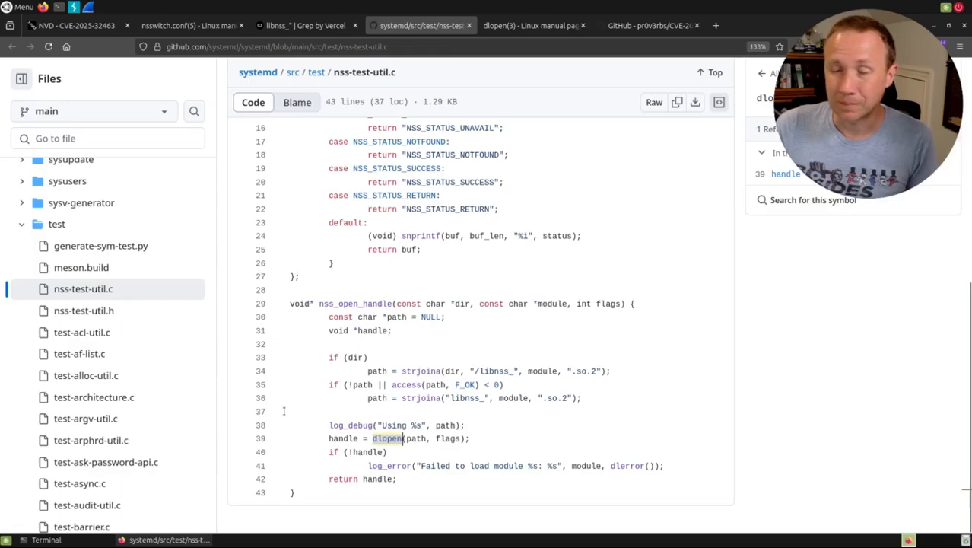
# - Highlight dlopen(3)'s slash-containing filename rule, then revisit nss-test-util.c and the chwoot PoC repo
pyautogui.click(525, 25)
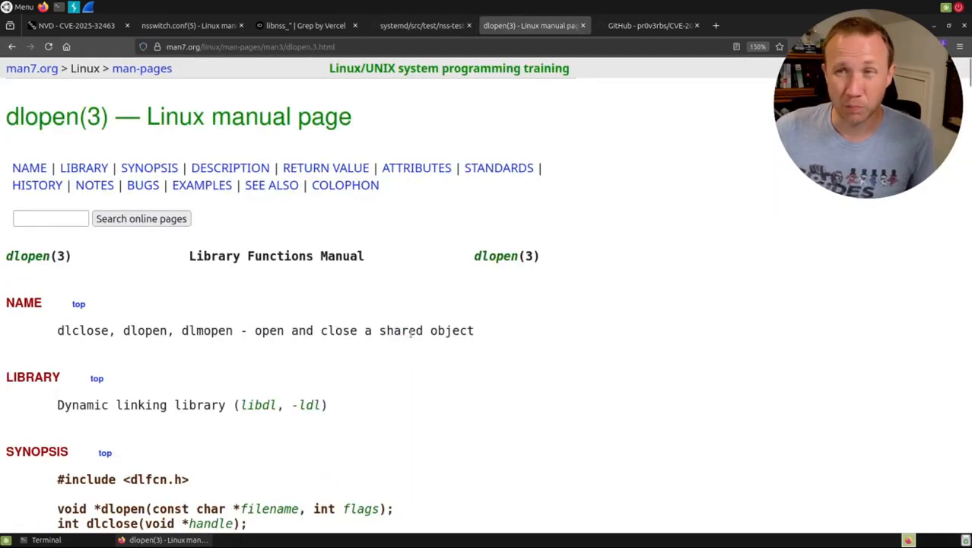
pyautogui.scroll(-3)
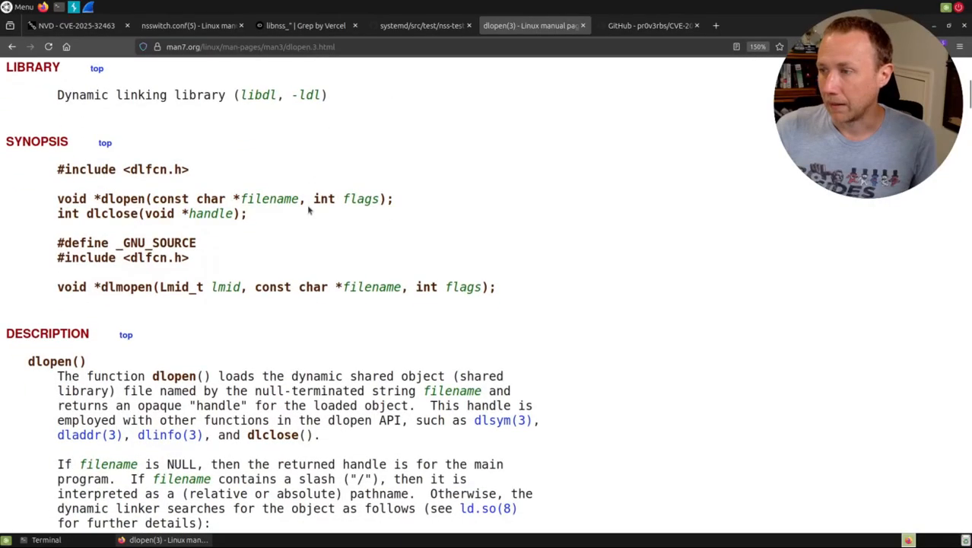
pyautogui.scroll(-3)
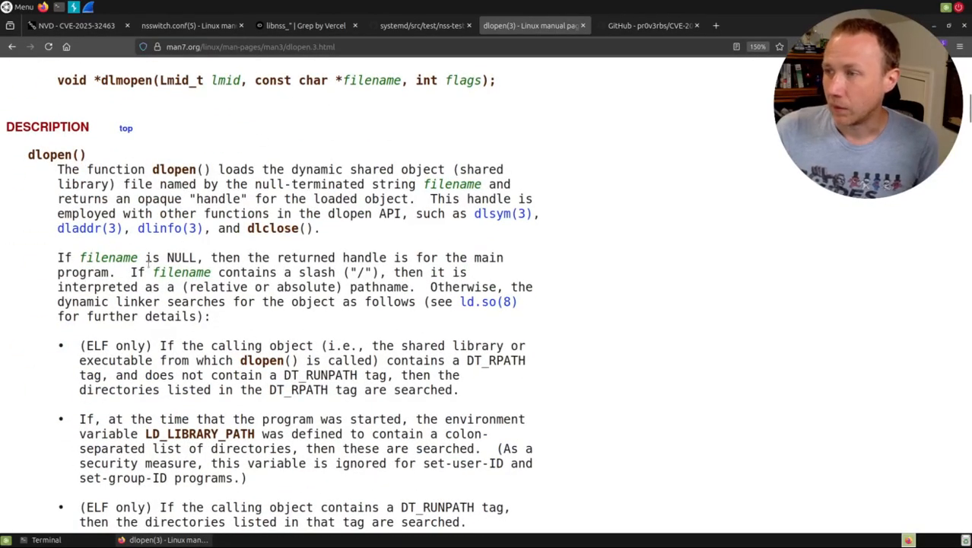
pyautogui.moveTo(130, 273); pyautogui.dragTo(388, 272)
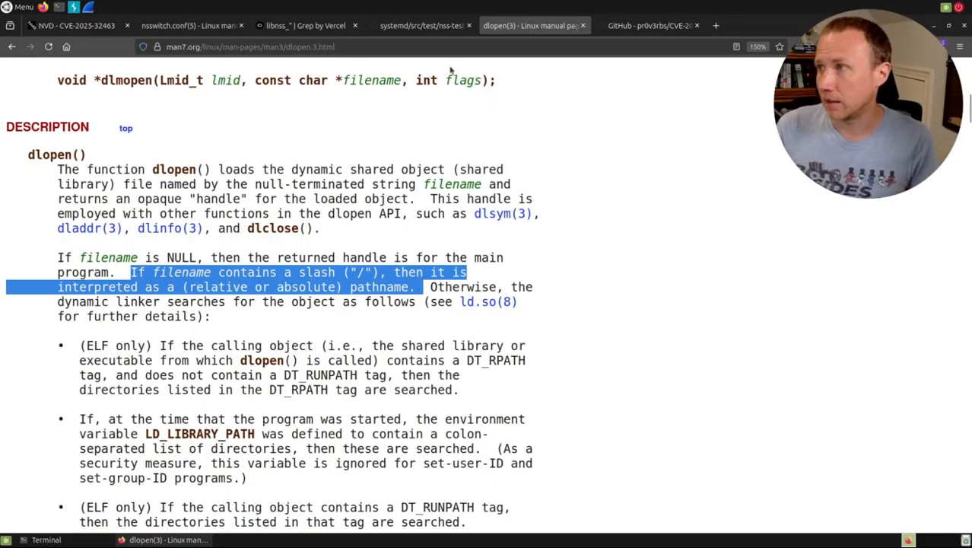
pyautogui.click(428, 25)
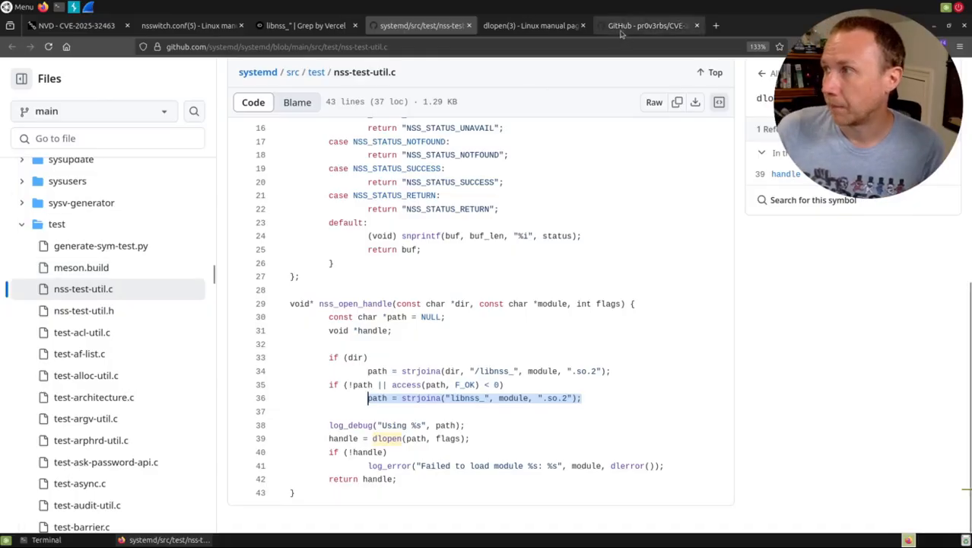
pyautogui.click(649, 25)
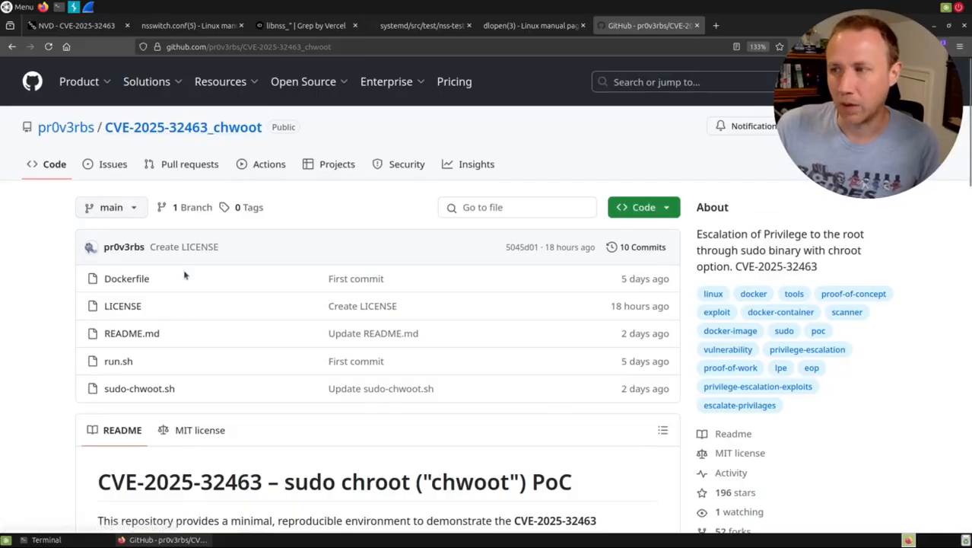
# - Skim the chwoot PoC repository's file list and README
pyautogui.scroll(-3)
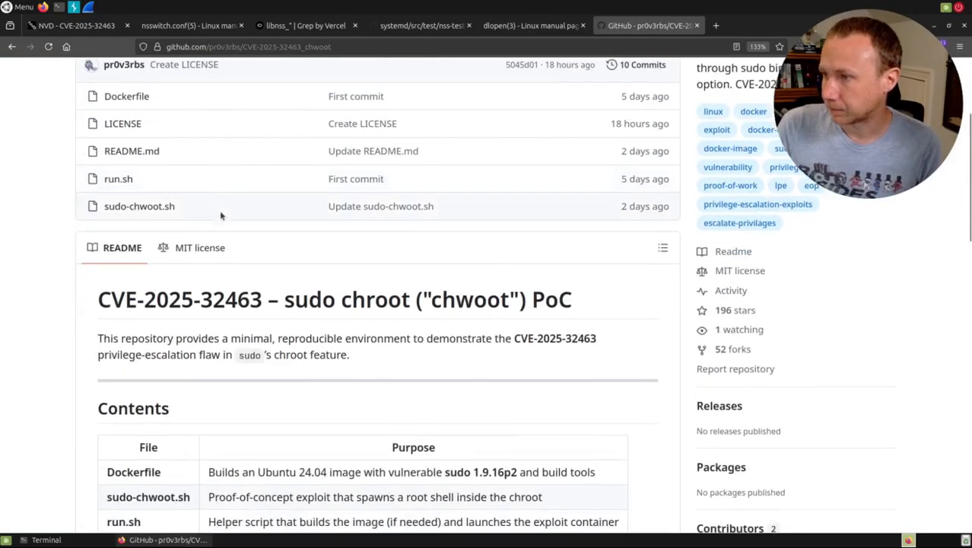
pyautogui.scroll(3)
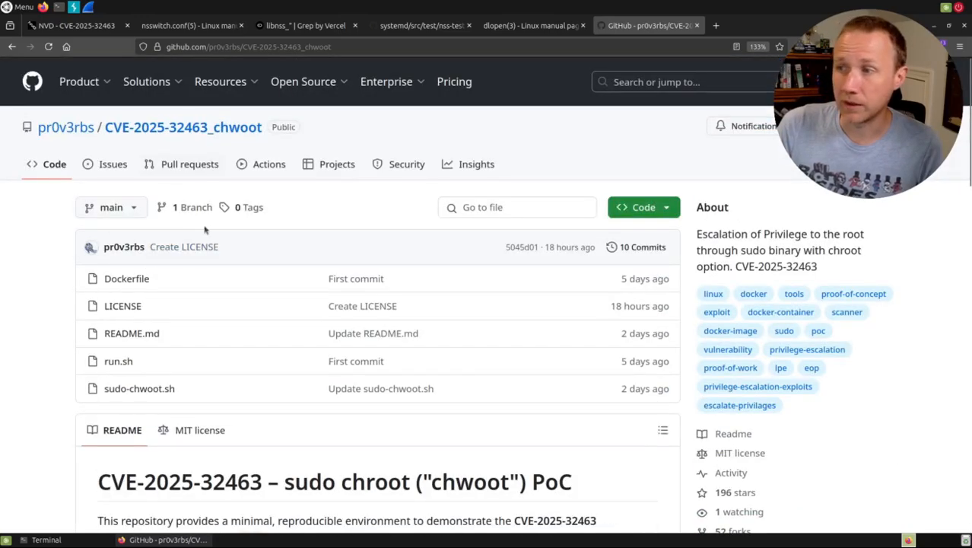
pyautogui.moveTo(126, 279)
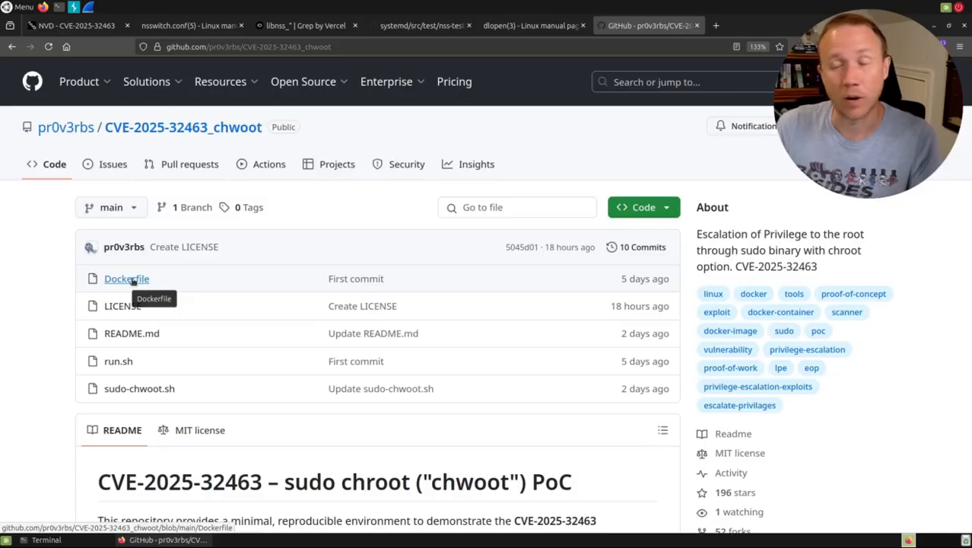
pyautogui.moveTo(86, 272)
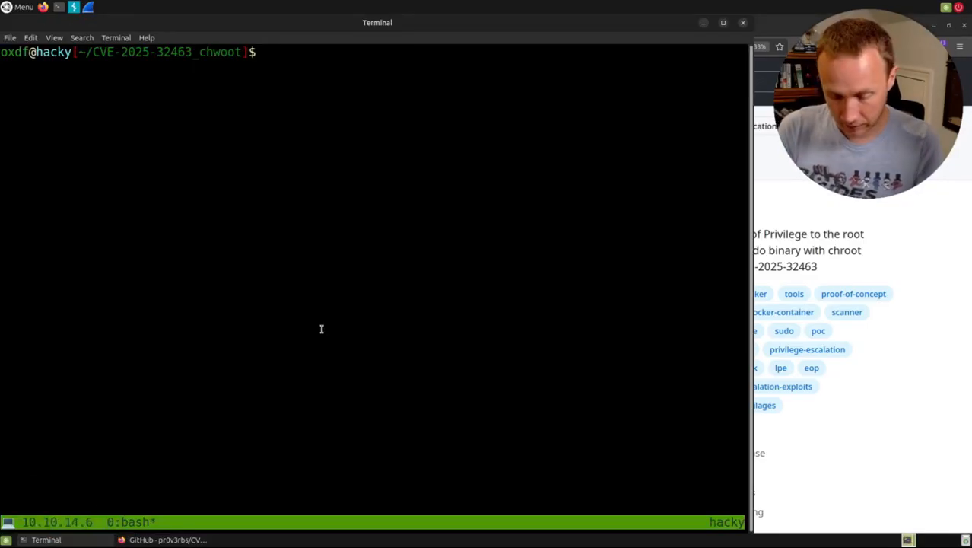
# - List the project files and open sudo-chwoot.sh in vi, highlighting the mktemp staging command
pyautogui.write('ls')
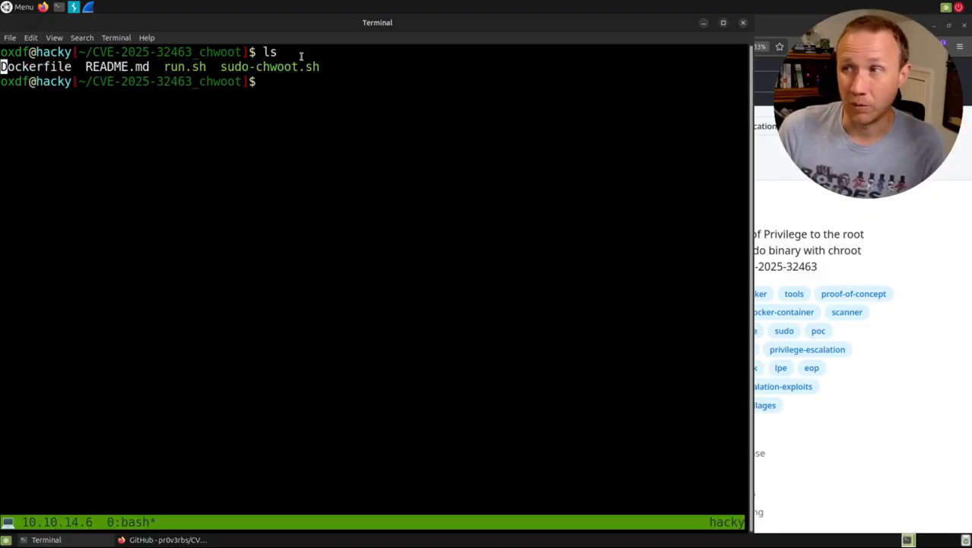
pyautogui.write('vi')
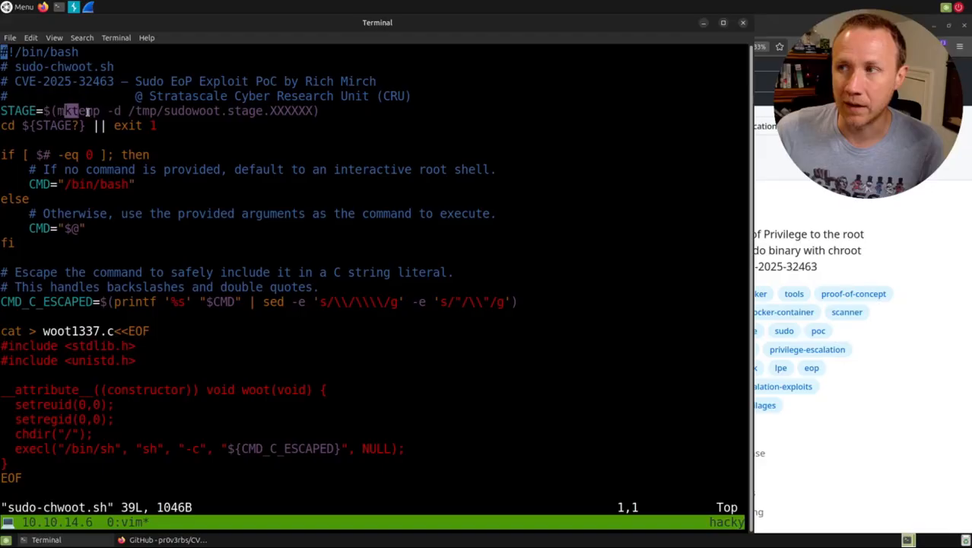
pyautogui.moveTo(67, 111); pyautogui.dragTo(201, 110)
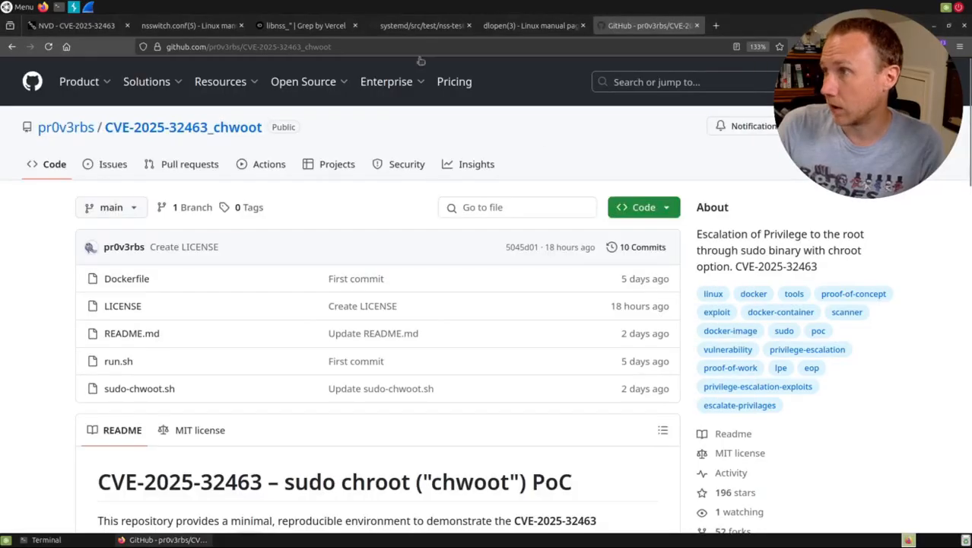
# - Revisit systemd's nss-test-util.c and show the references for 'module'
pyautogui.click(439, 25)
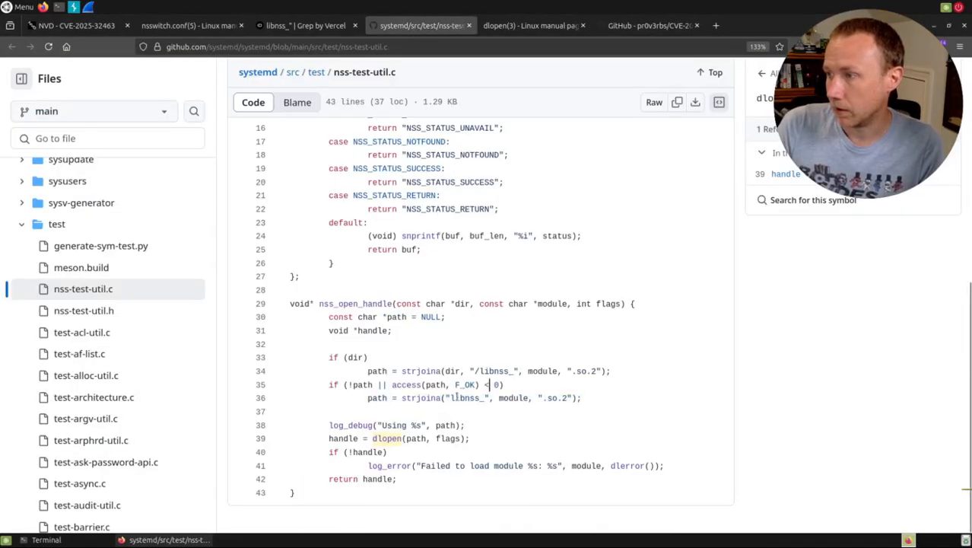
pyautogui.doubleClick(513, 398)
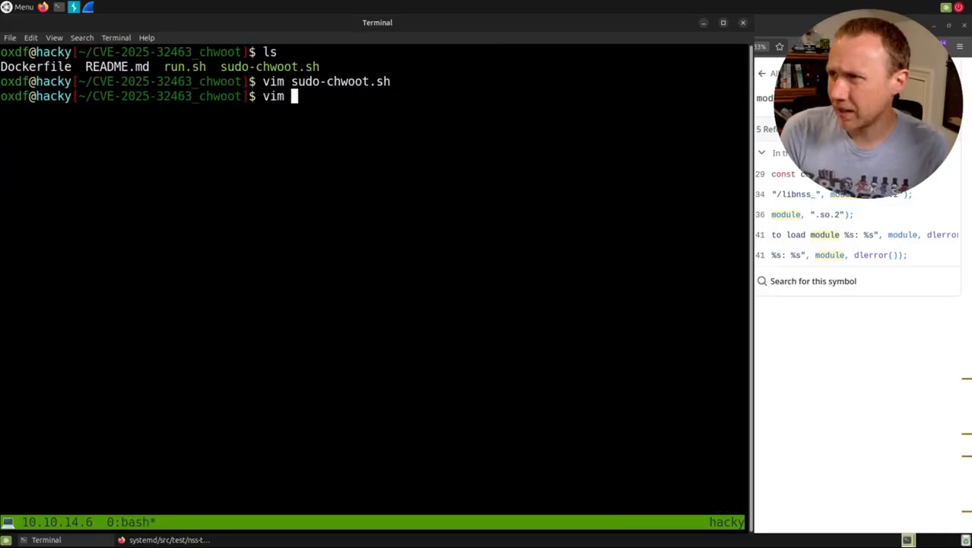
pyautogui.write('Dockerfile')
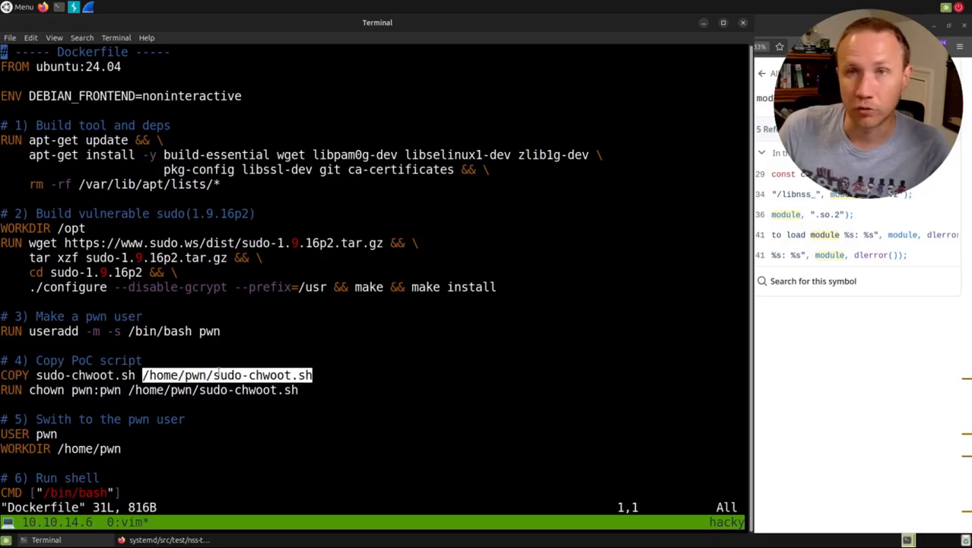
pyautogui.moveTo(6, 399)
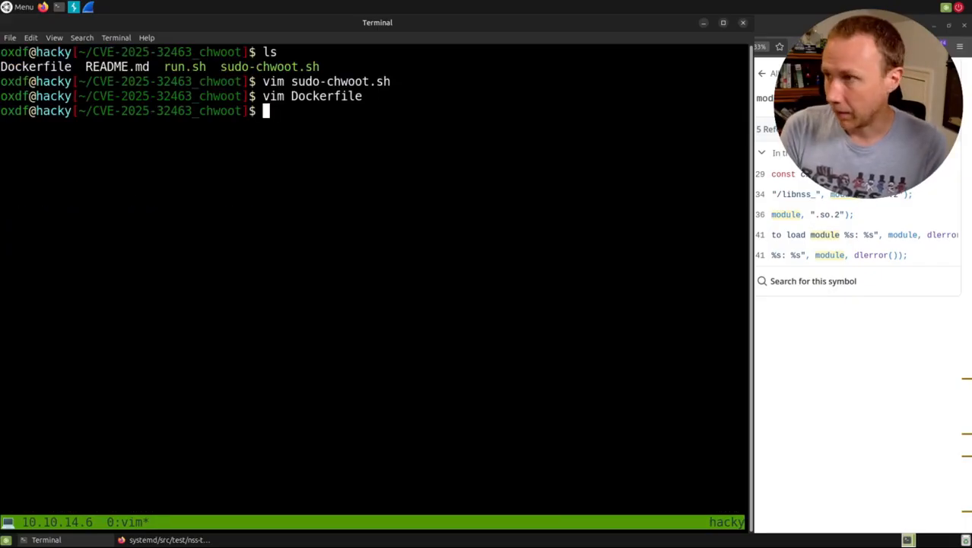
# - View run.sh, start the container, check id and files, then run ./sudo-chwoot.sh id as pwn
pyautogui.write('vim run.sh')
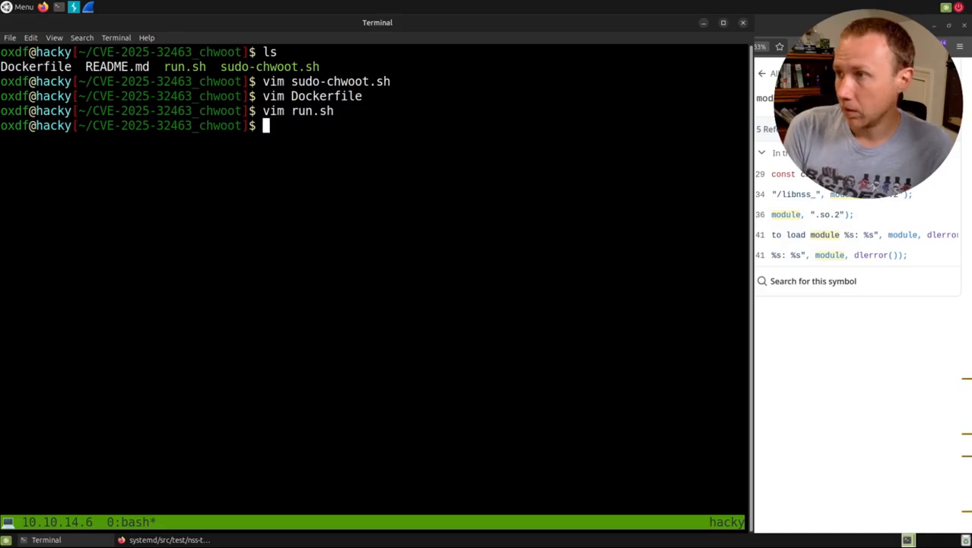
pyautogui.write('./run.sh')
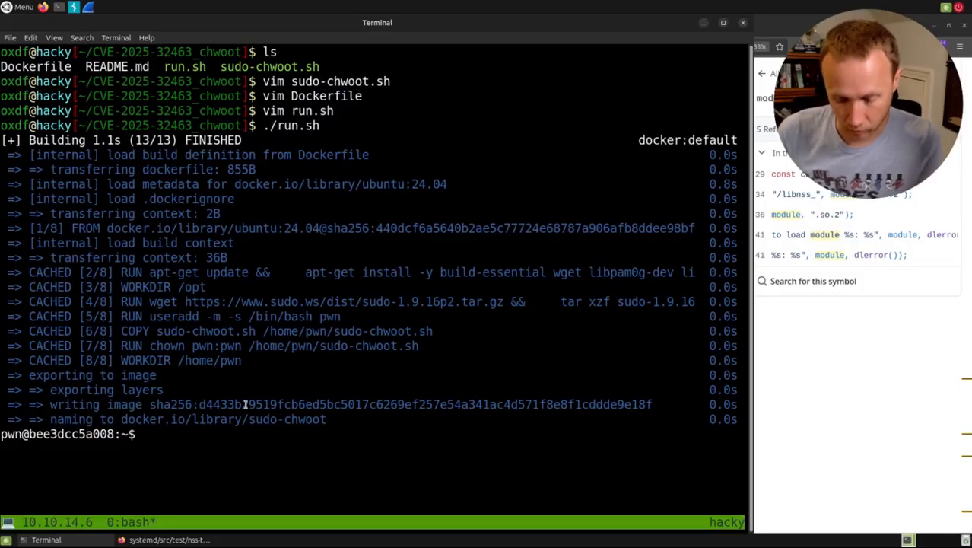
pyautogui.write('id')
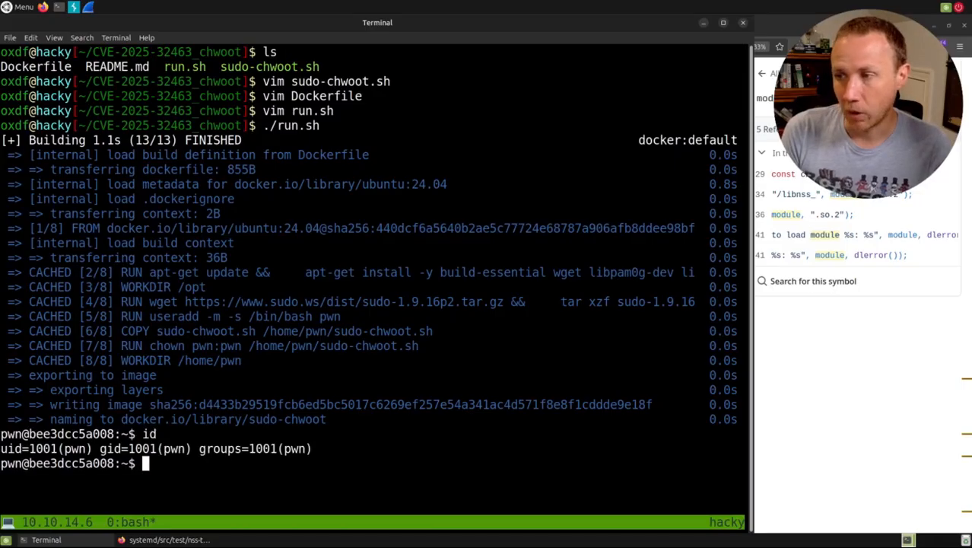
pyautogui.write('ls')
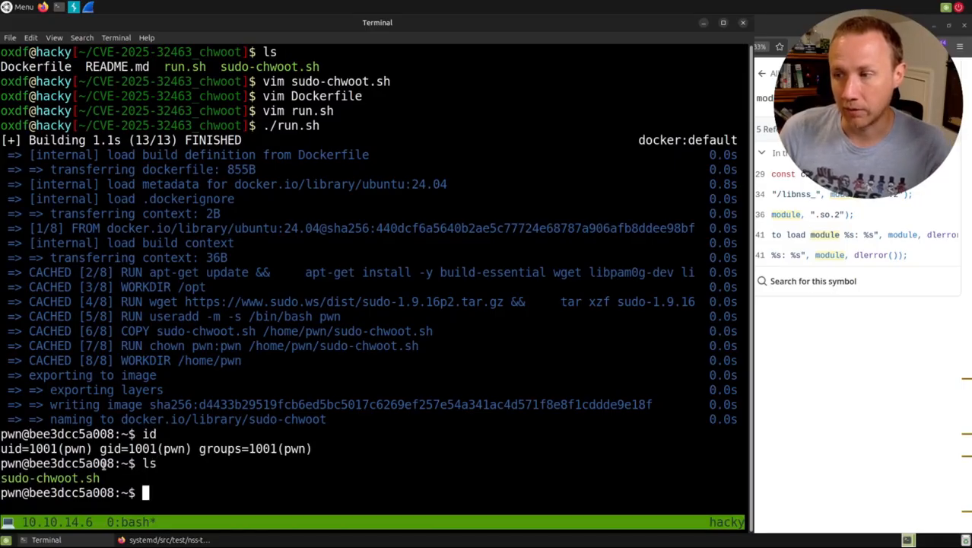
pyautogui.write('./sudo-chwoot.sh i')
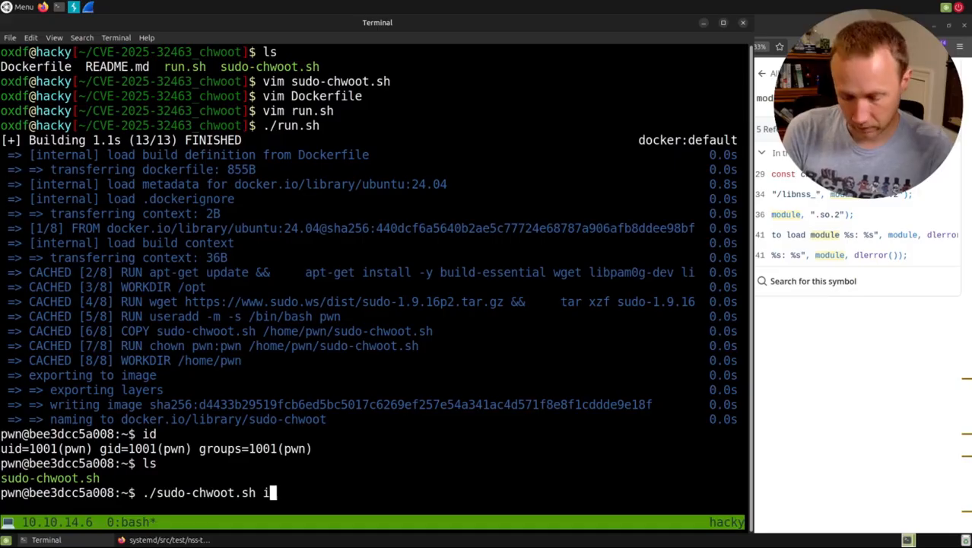
pyautogui.press('Return')
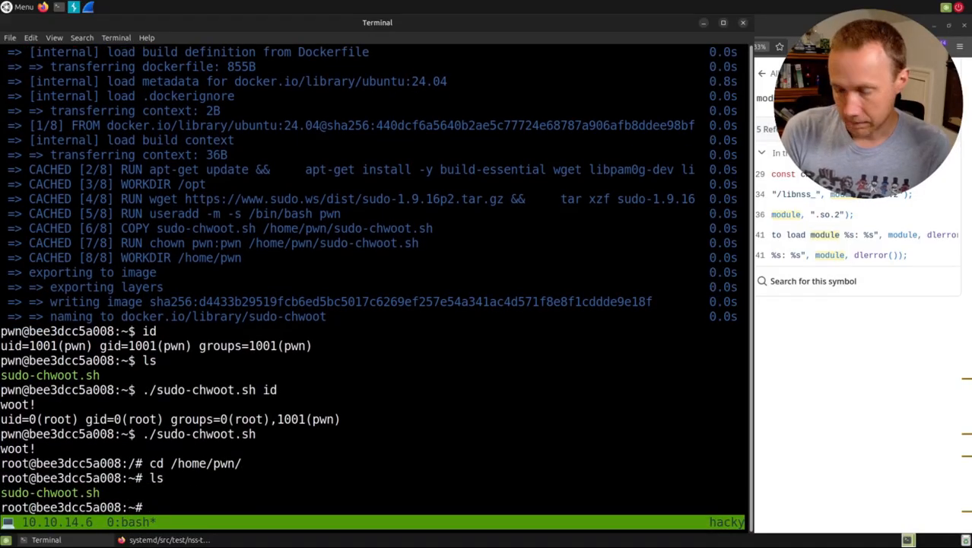
# - In /tmp's staging folder, cat woot1337.c and list the libnss_ and woot directories
pyautogui.write('cd /tmp/')
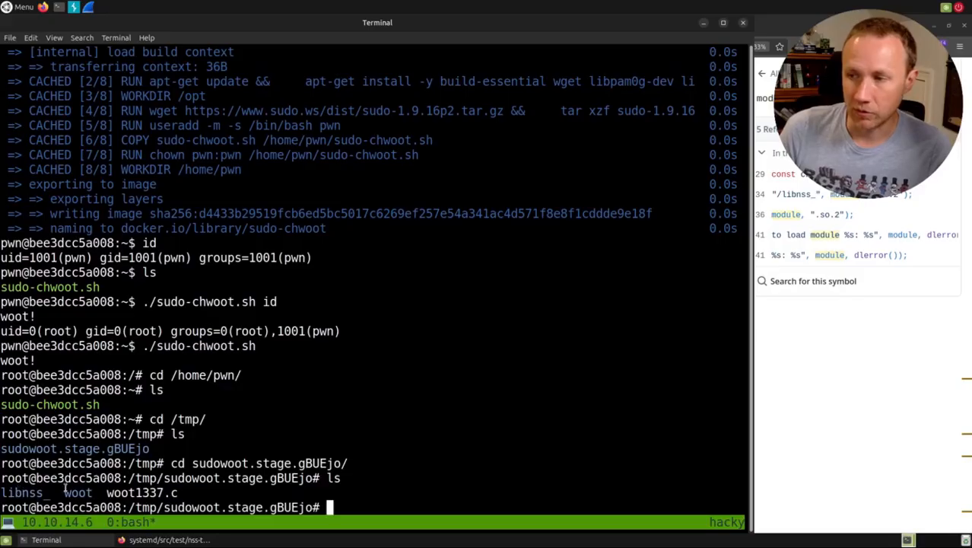
pyautogui.doubleClick(117, 486)
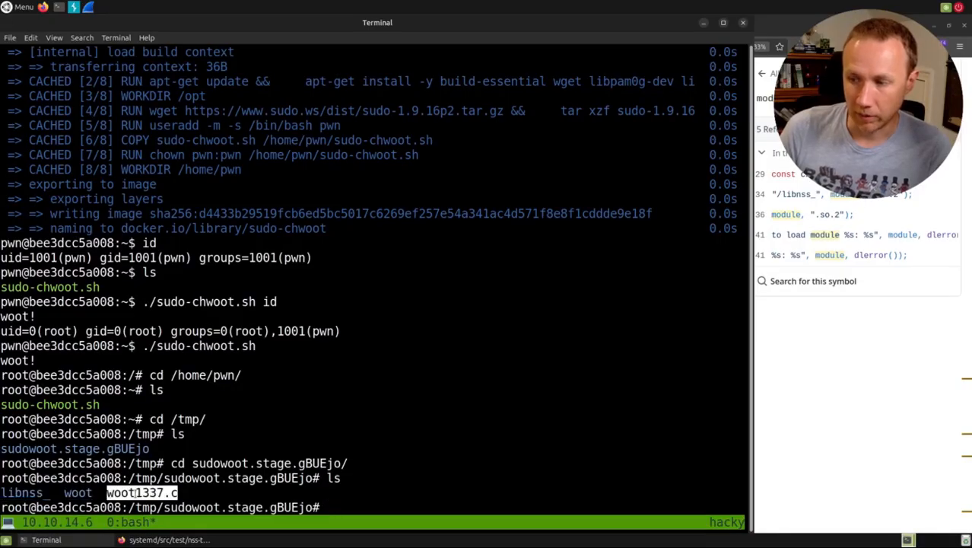
pyautogui.write('cat woot')
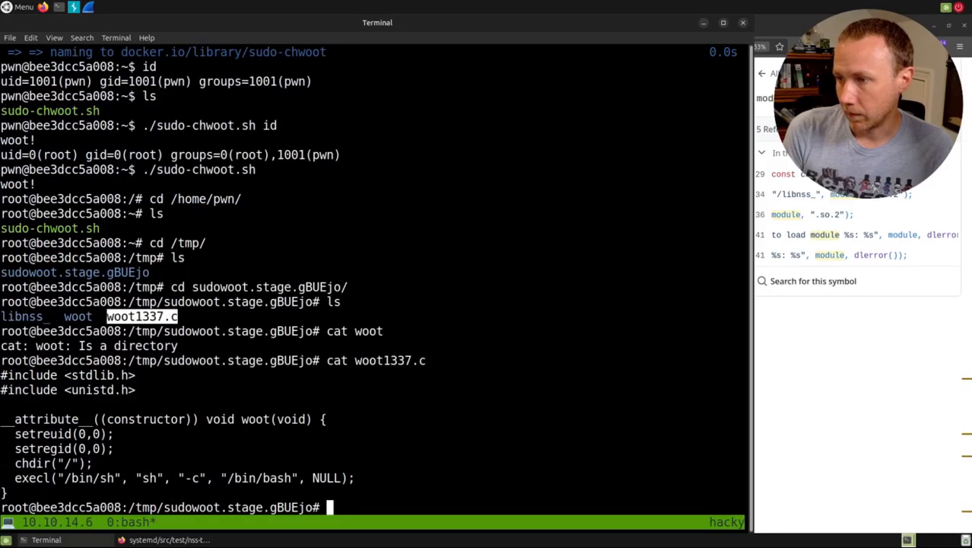
pyautogui.write('ls libnss_/')
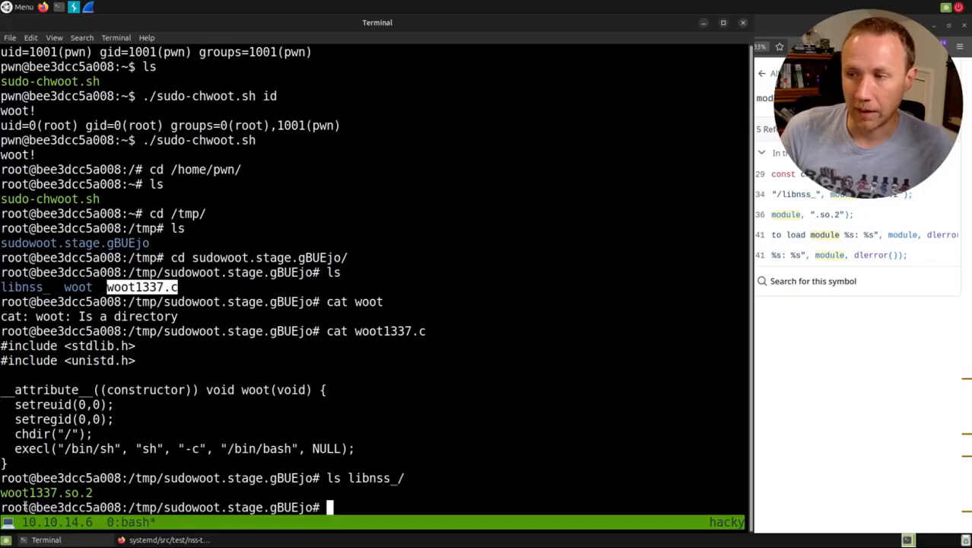
pyautogui.write('ls woot')
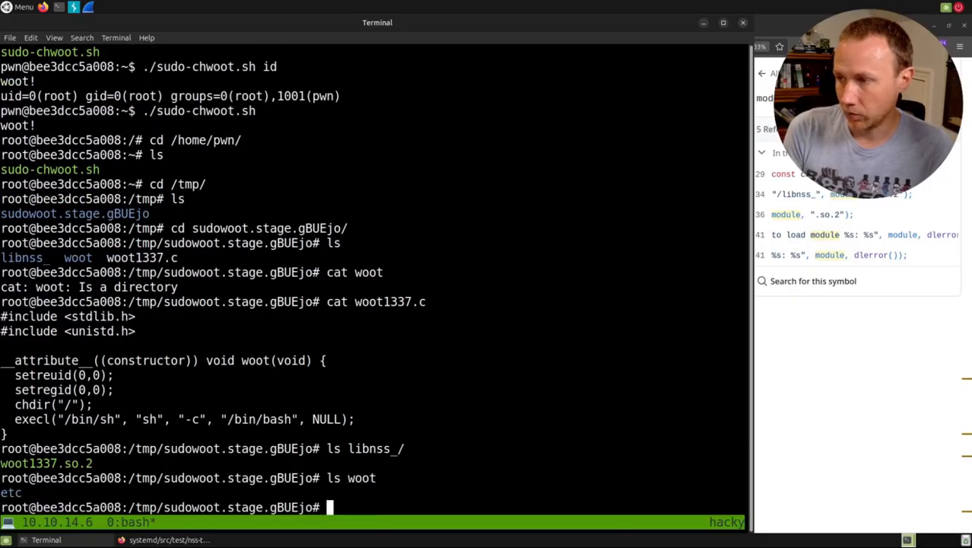
pyautogui.write('ls woot')
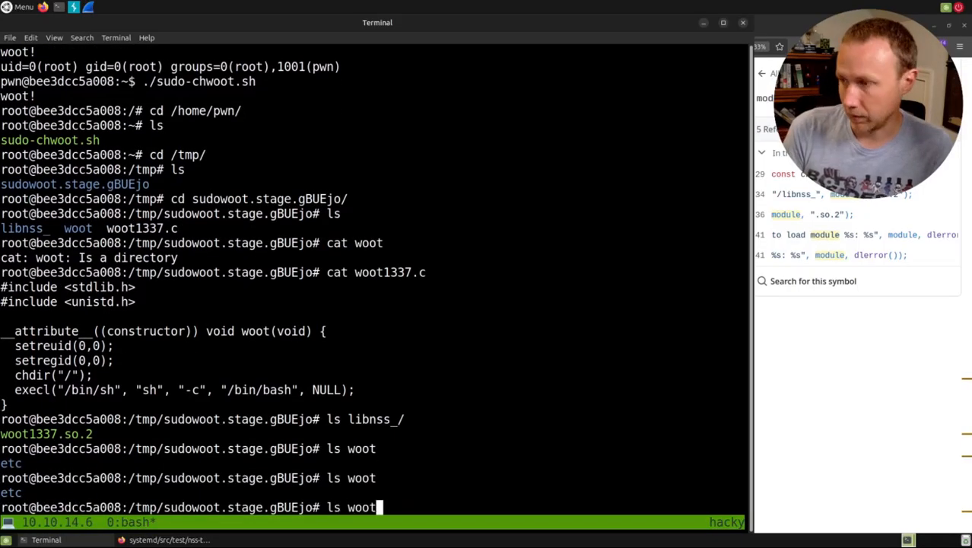